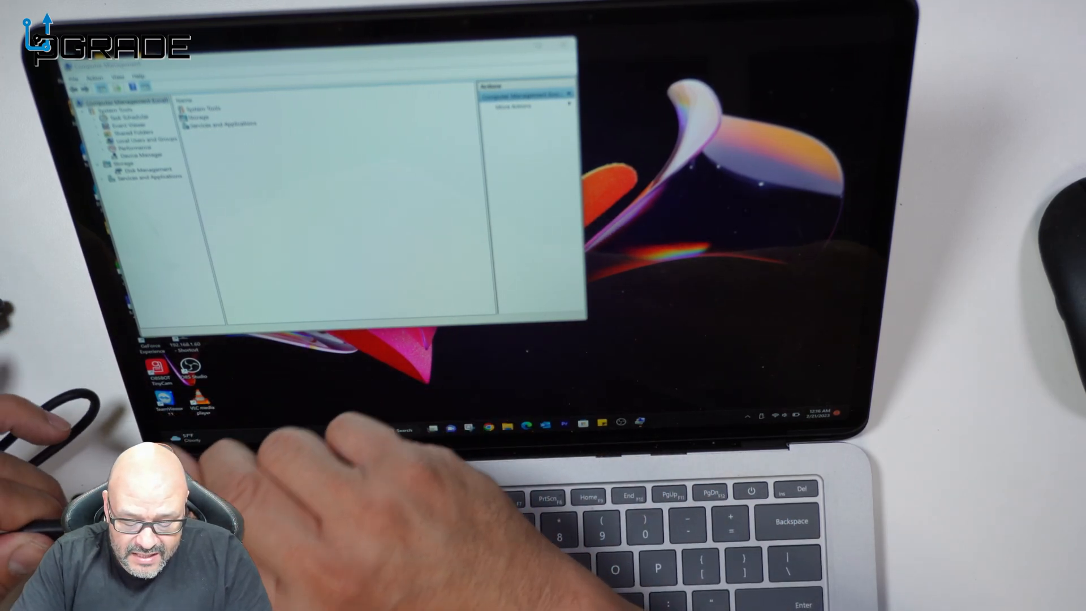
Open Disk Management to reveal the uninitialized 1863 GB Disk 1
click(434, 426)
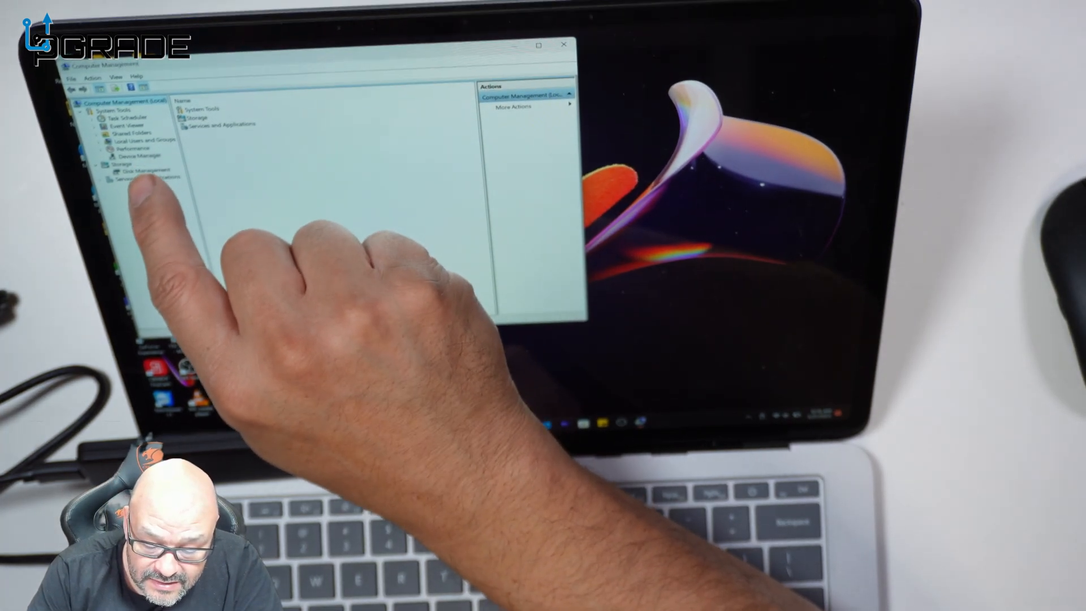
click(139, 169)
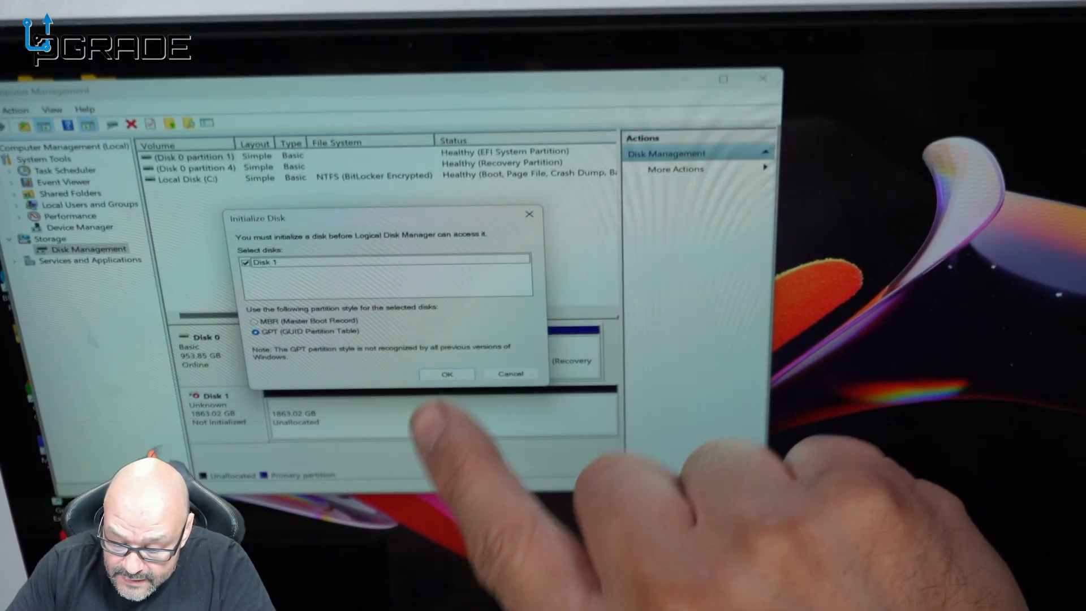
Initialize Disk 1 with a GPT partition table
click(447, 374)
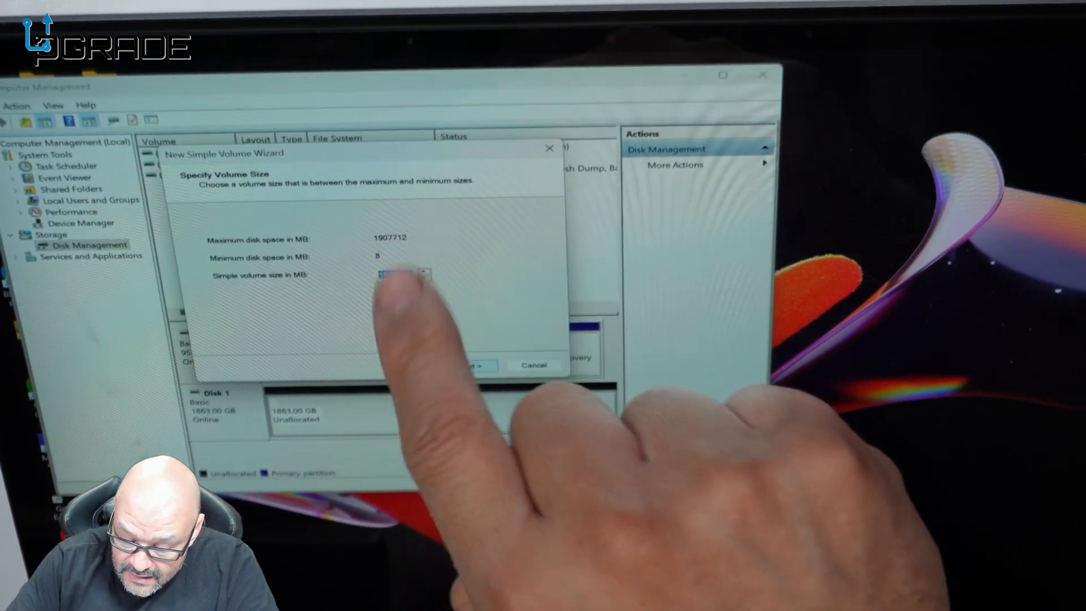
Give the new simple volume the maximum size and drive letter D
click(475, 365)
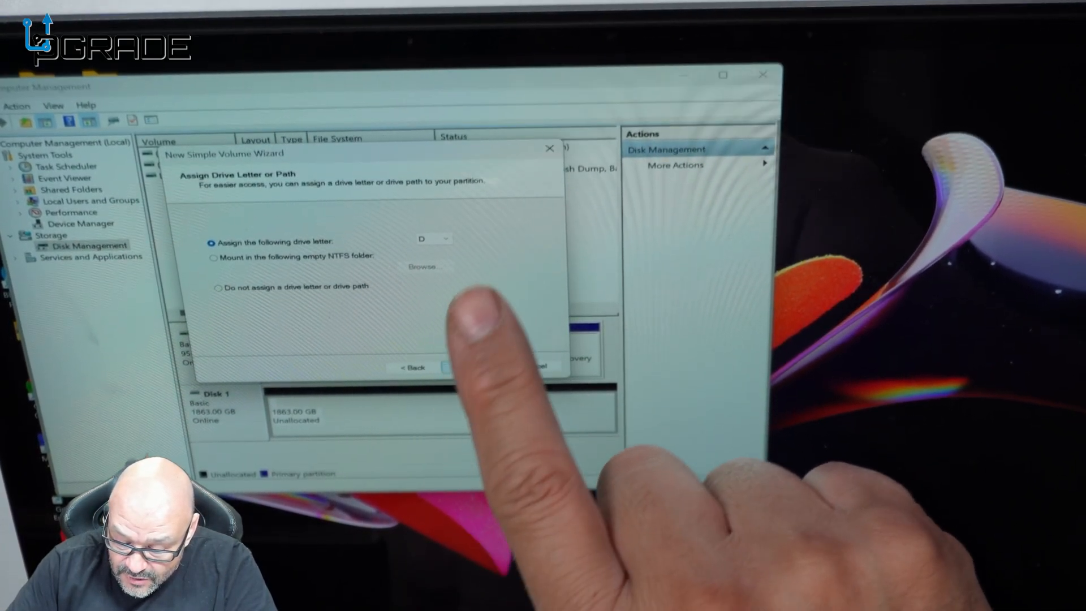
click(470, 367)
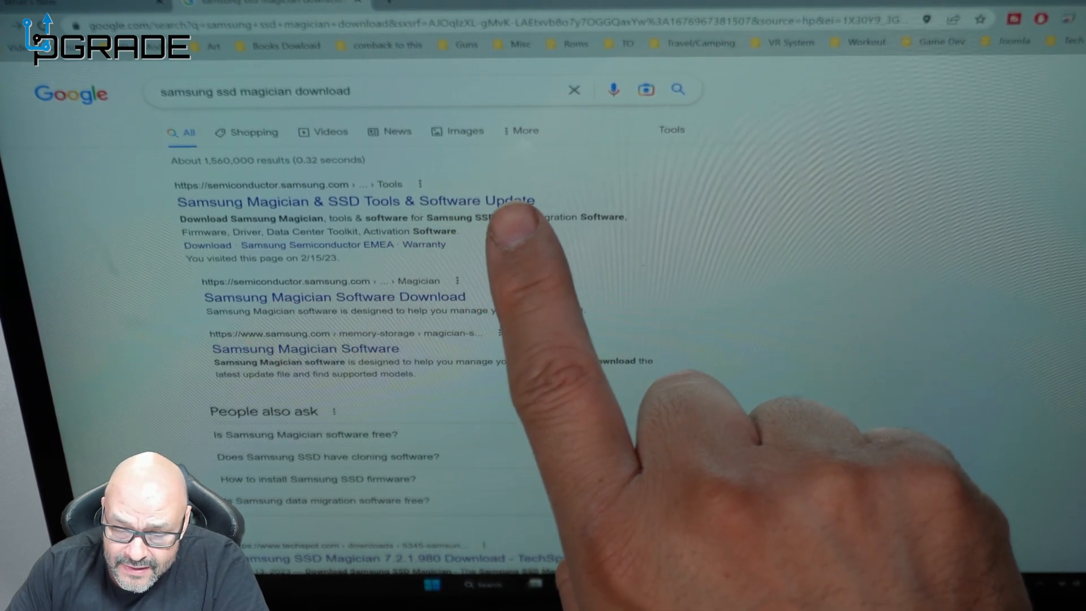
Open the Samsung Magician & SSD Tools download page from the search results
click(355, 201)
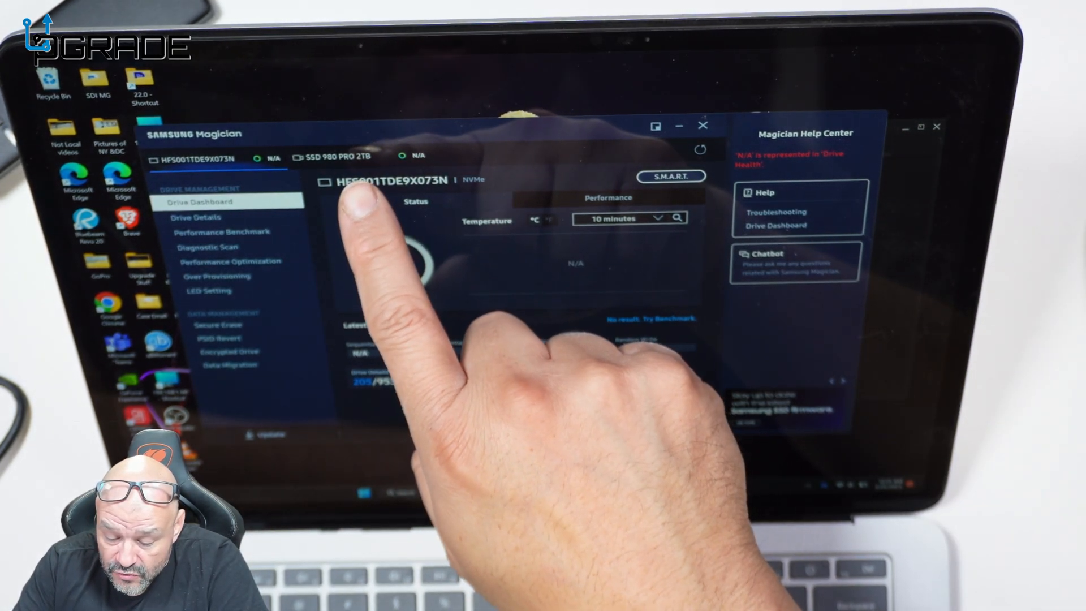
Check for Magician updates on the SSD 980 PRO 2TB; version 7.2.1 is the latest
click(339, 155)
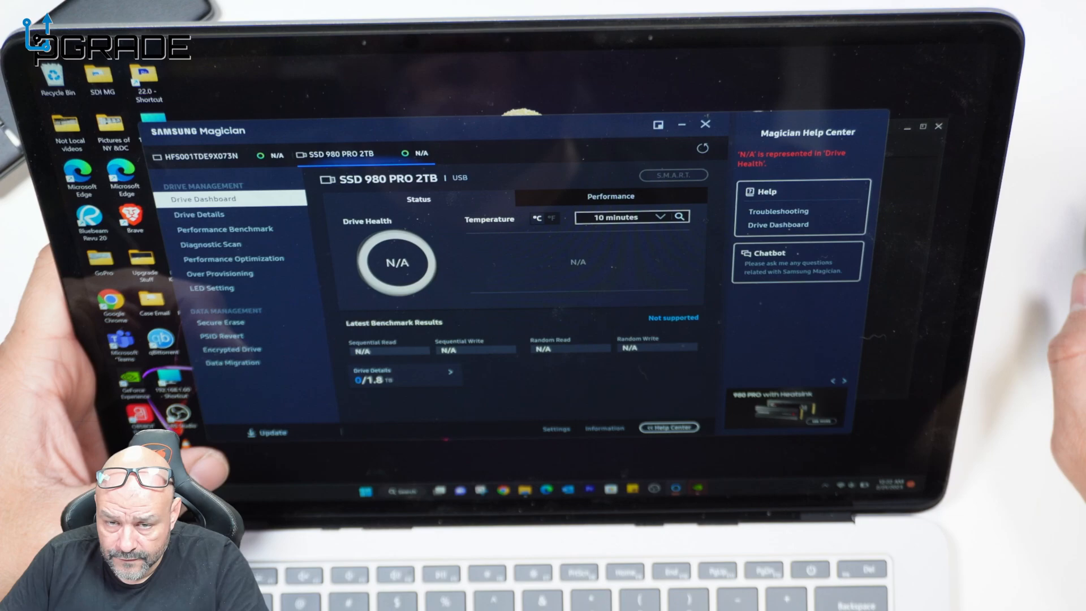
click(269, 432)
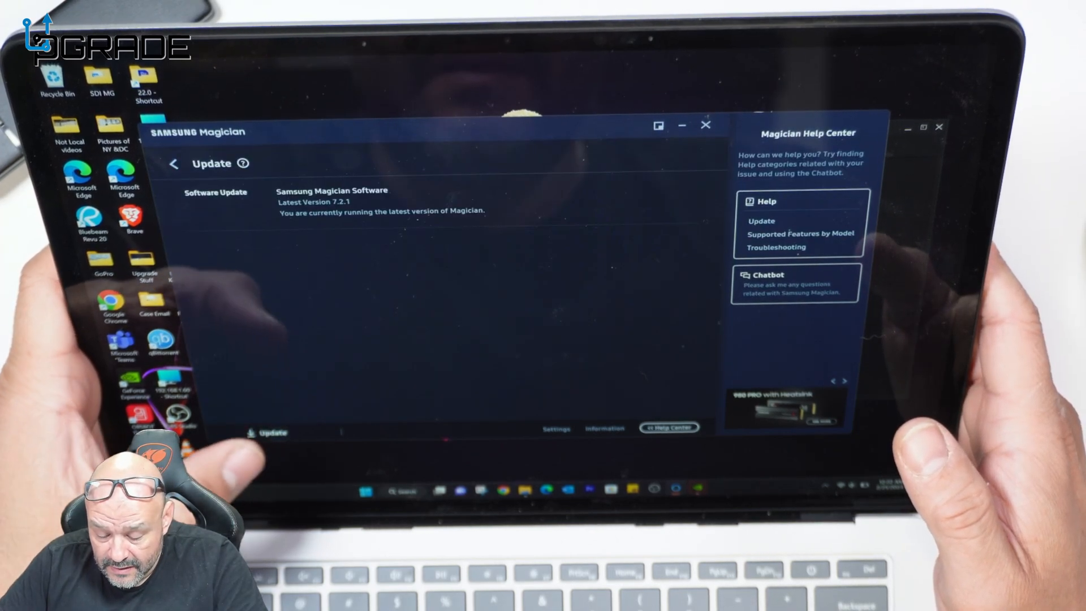